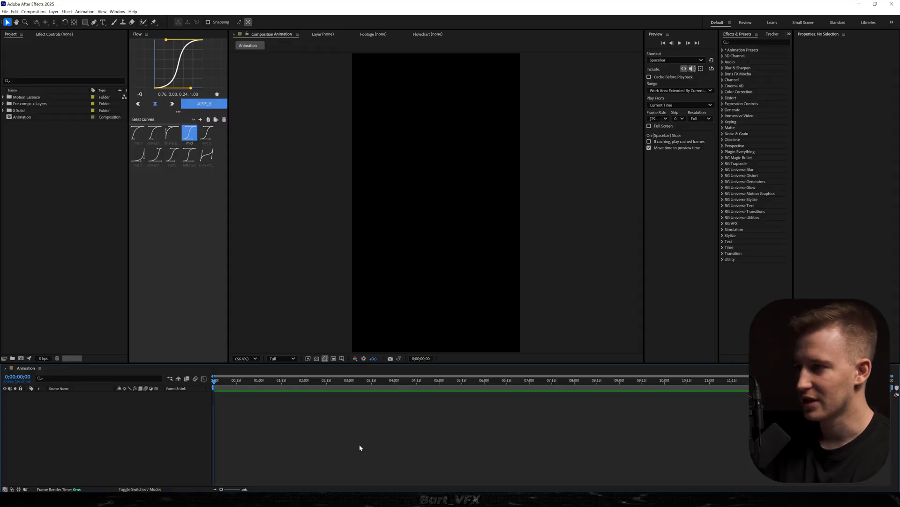
# Add a START text layer with the Type tool and a new null object for camera control
pyautogui.click(102, 21)
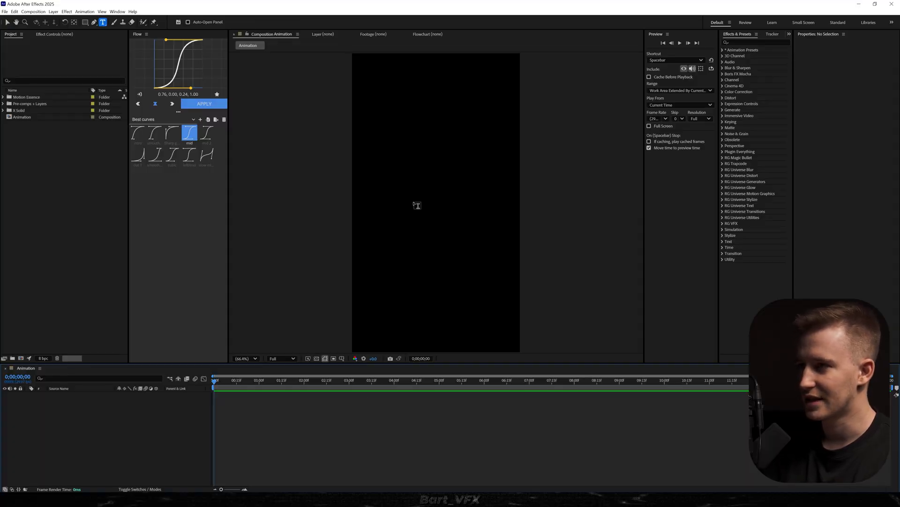
pyautogui.write('START')
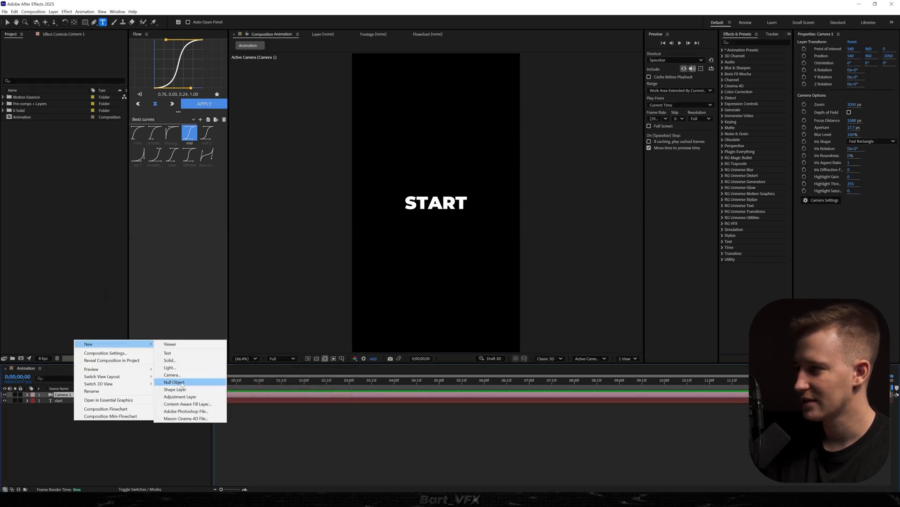
pyautogui.click(175, 382)
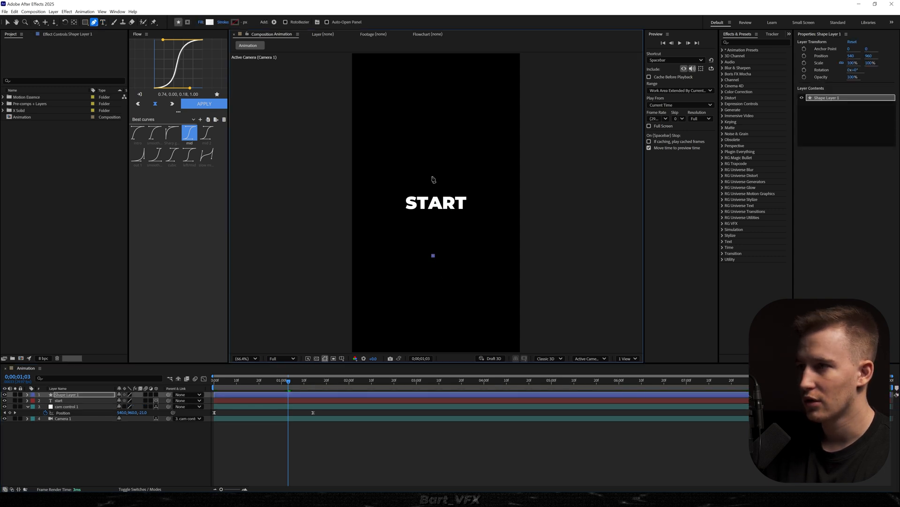
# Draw a vertical line through START with no fill, a solid white stroke, and a keyframed Trim Paths End
pyautogui.moveTo(432, 152); pyautogui.dragTo(432, 255)
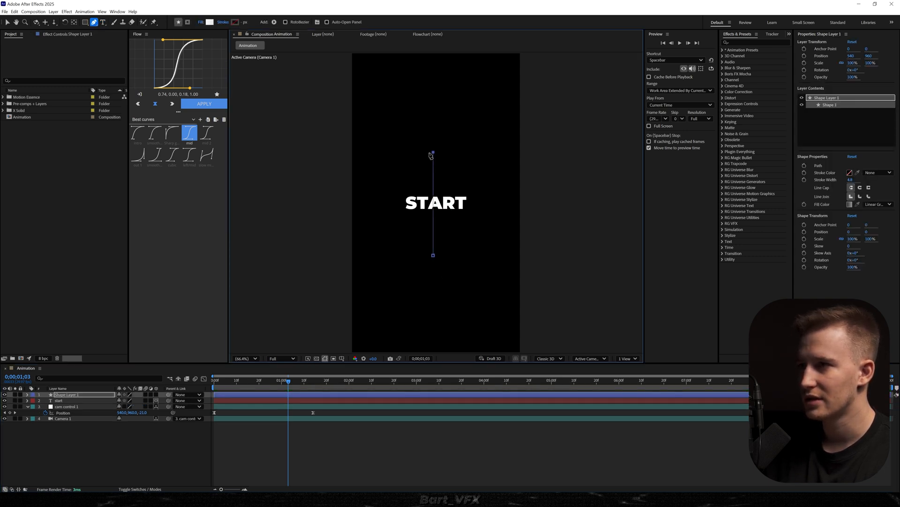
pyautogui.click(878, 205)
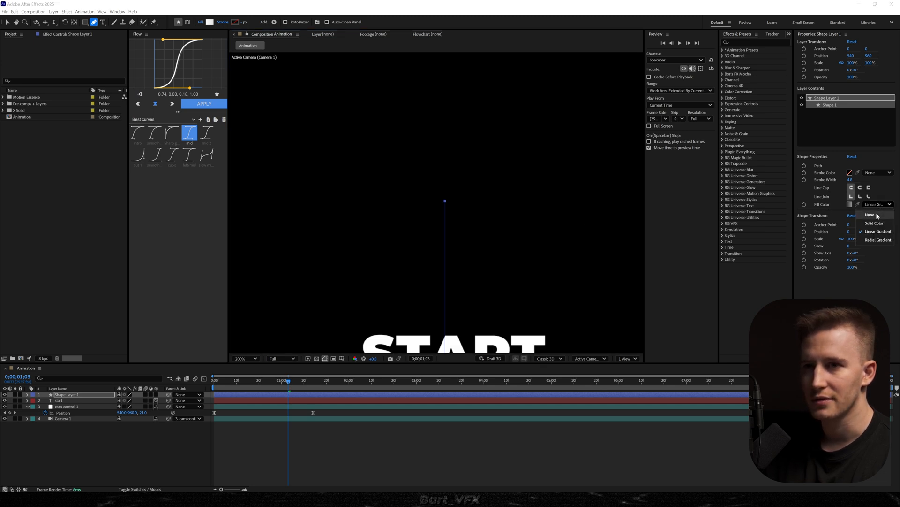
pyautogui.click(879, 172)
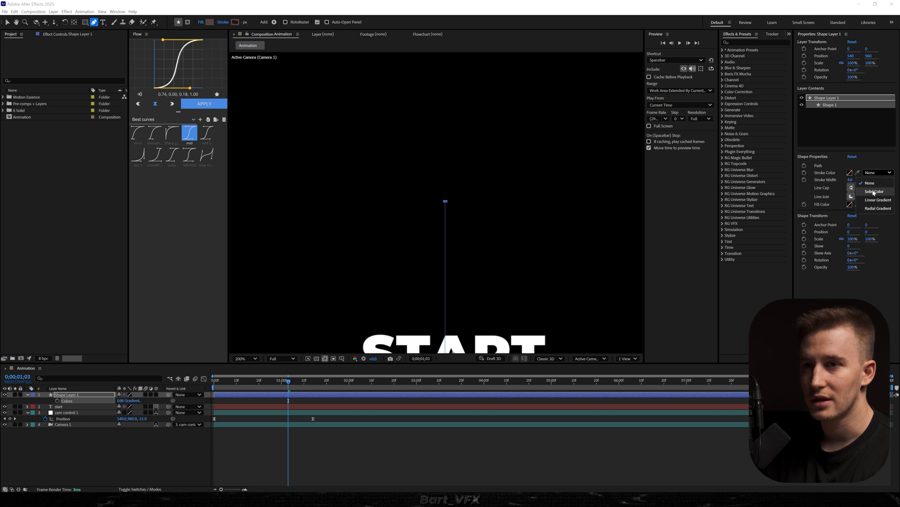
pyautogui.click(874, 191)
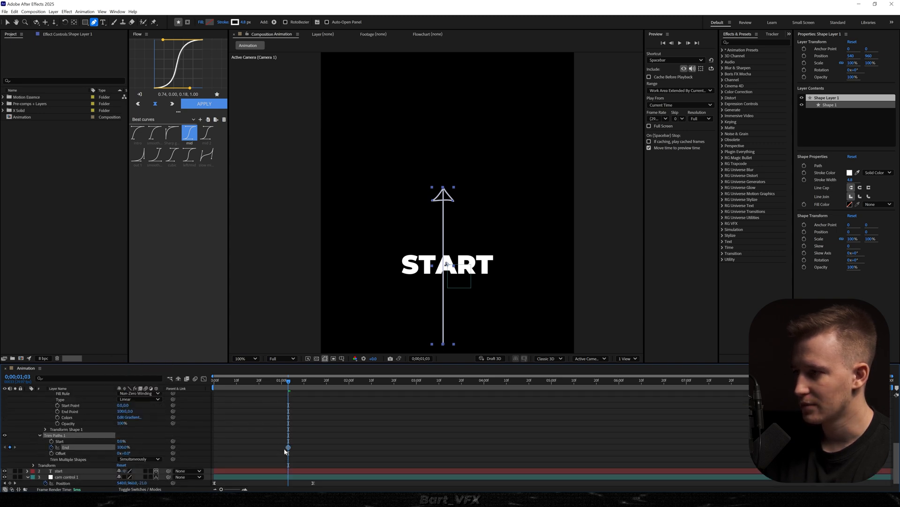
pyautogui.click(123, 446)
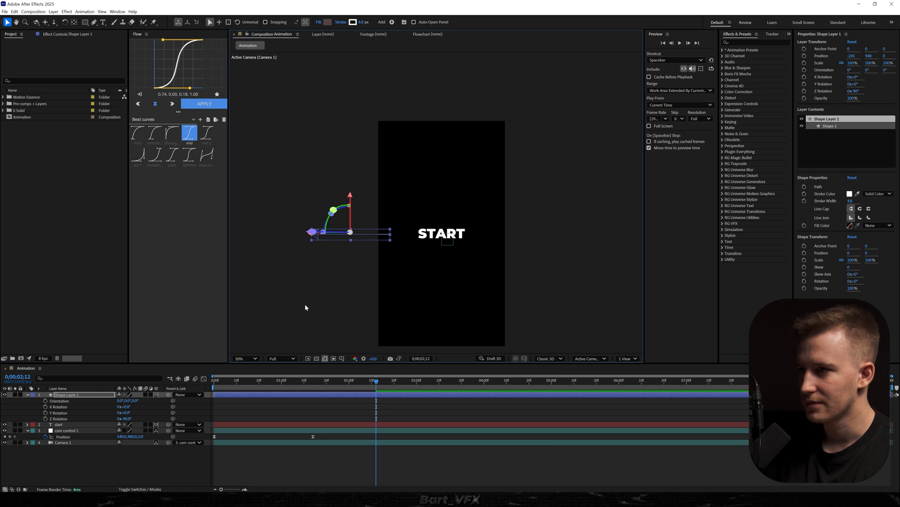
# Turn the arrow into a sideways 3D layer placed left of START, then deselect it
pyautogui.click(67, 430)
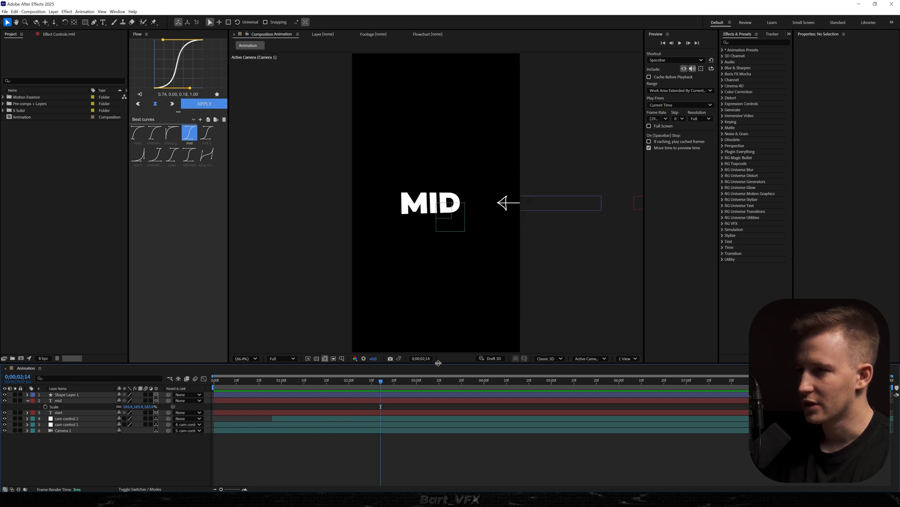
# Keyframe the Position of the duplicated cam control 3 null so the view moves to MID
pyautogui.click(67, 418)
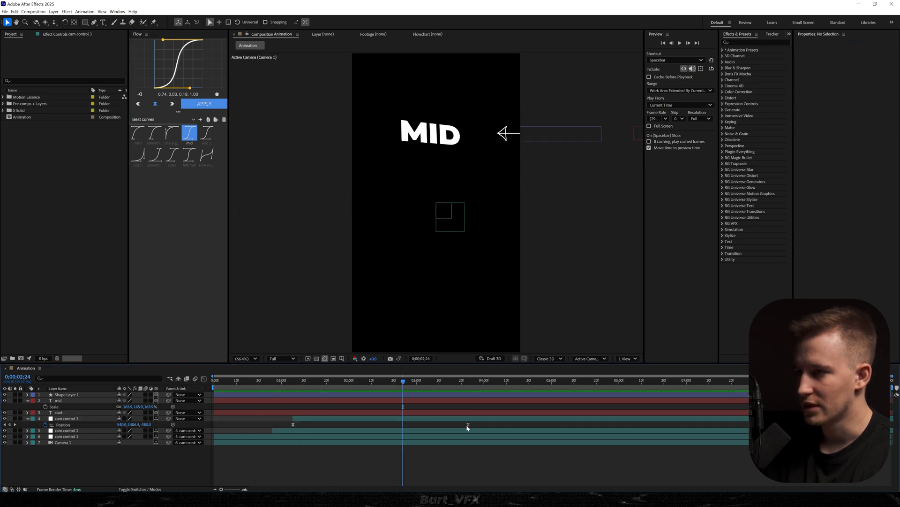
pyautogui.click(68, 430)
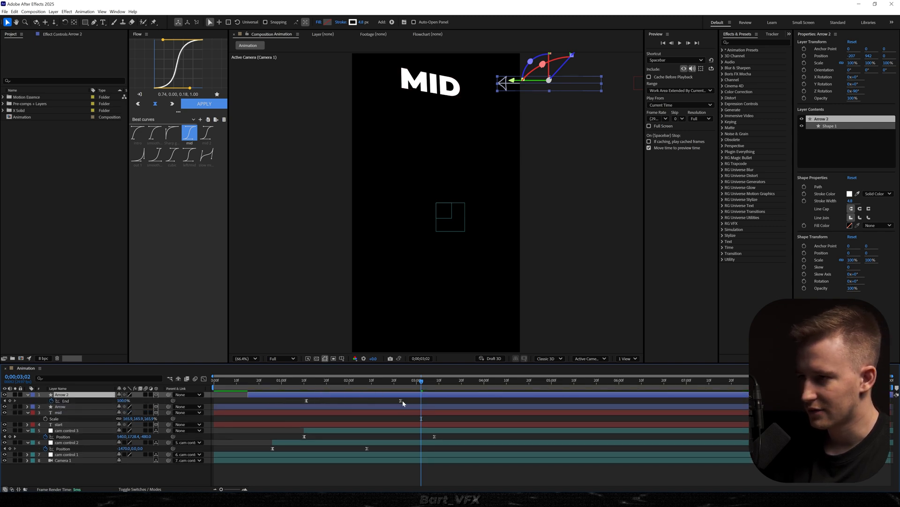
# Shift the Trim Paths End keyframes of Arrow 2 so its draw-on animation is retimed
pyautogui.click(304, 380)
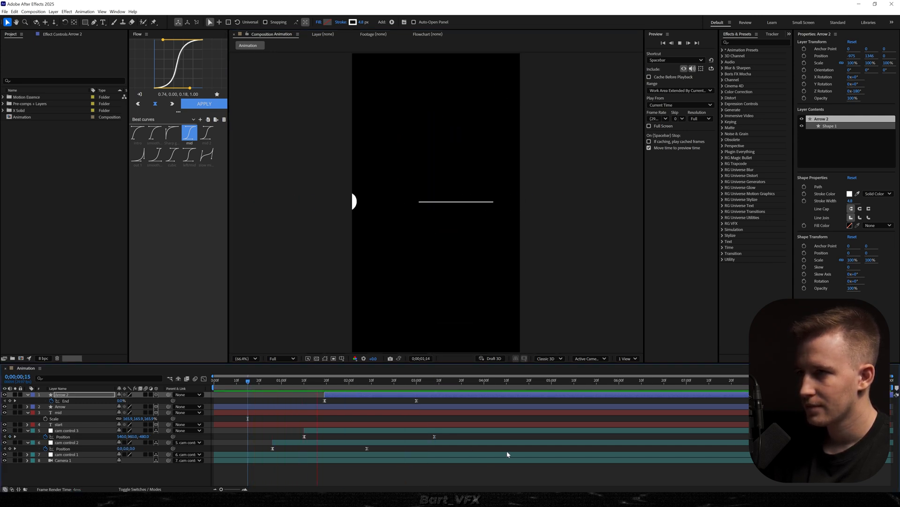
pyautogui.click(444, 380)
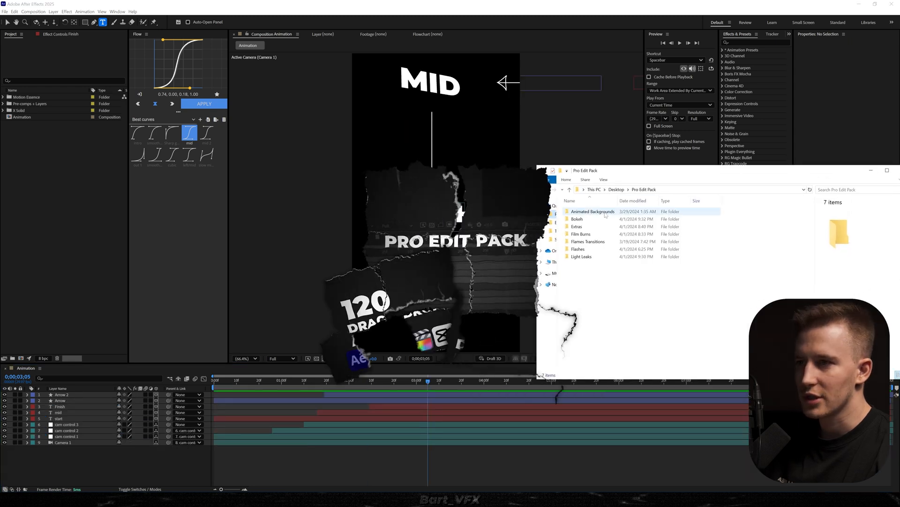
# Browse to the HD Black shadow grid backgrounds and pick Black BG 3 for the composition
pyautogui.doubleClick(593, 211)
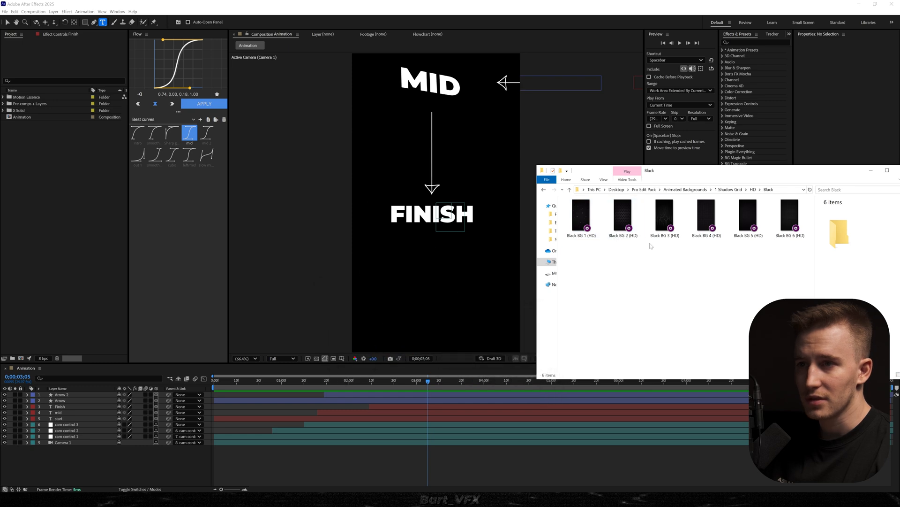
pyautogui.click(623, 215)
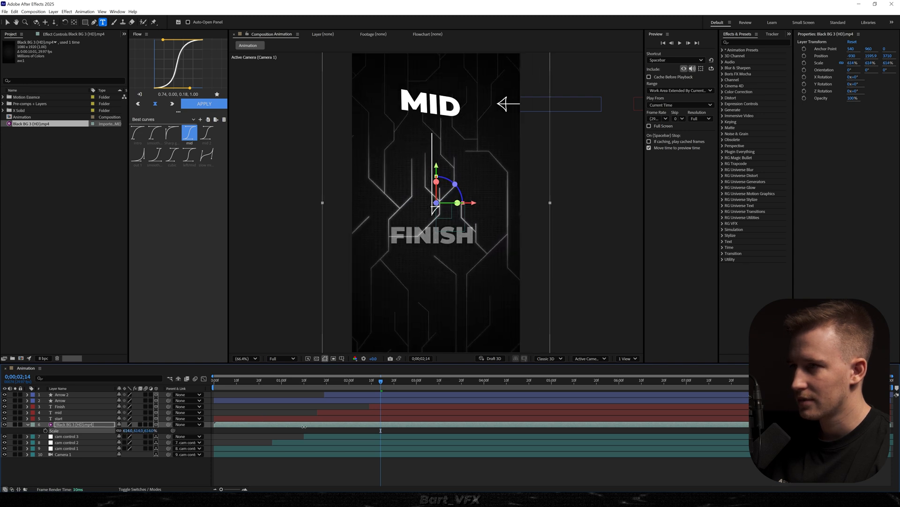
# Apply Exposure to Black BG 3 to darken it, then collapse the layer's properties
pyautogui.write('ex')
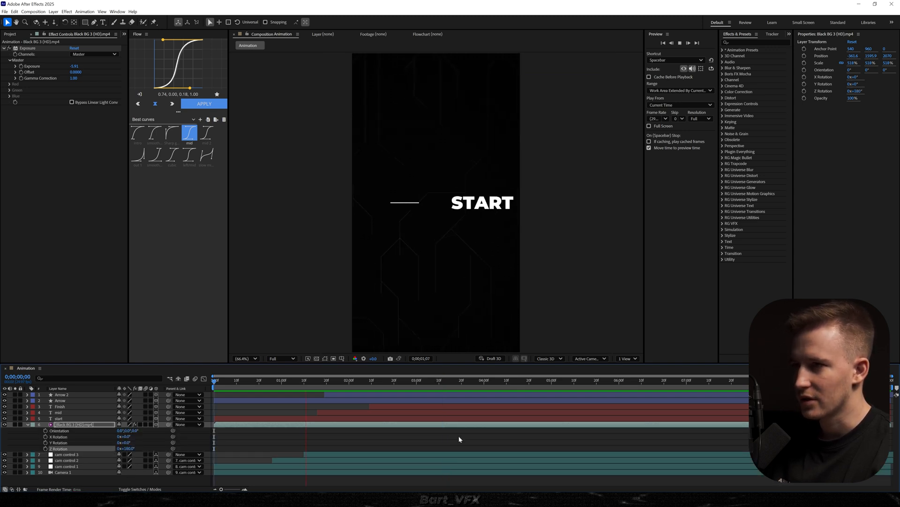
pyautogui.click(428, 391)
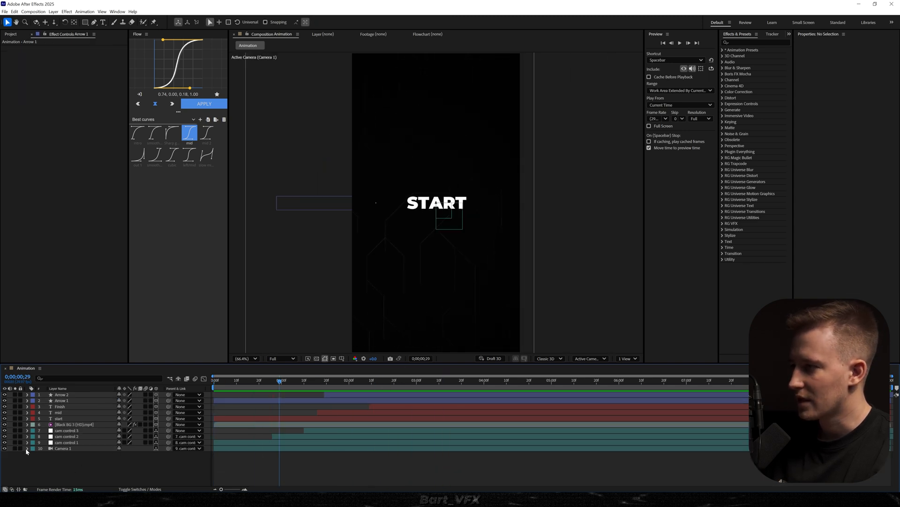
# Add a wiggle(3,10) expression to Camera 1's Point of Interest for camera shake
pyautogui.click(26, 448)
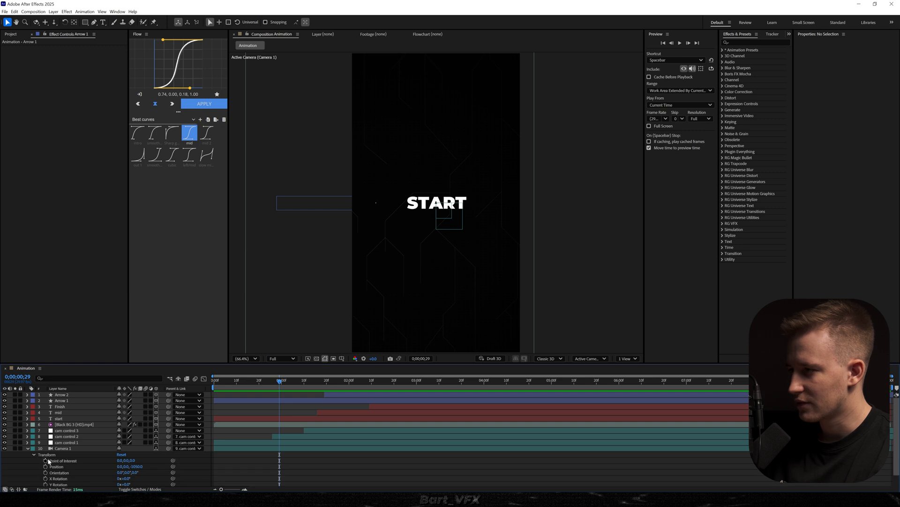
pyautogui.scroll(-3)
pyautogui.write('wiggle(3,10)')
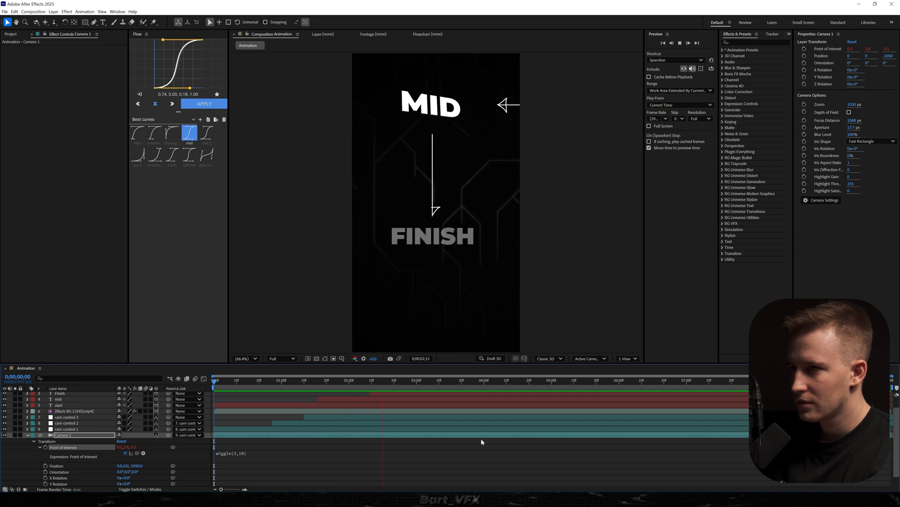
pyautogui.click(428, 380)
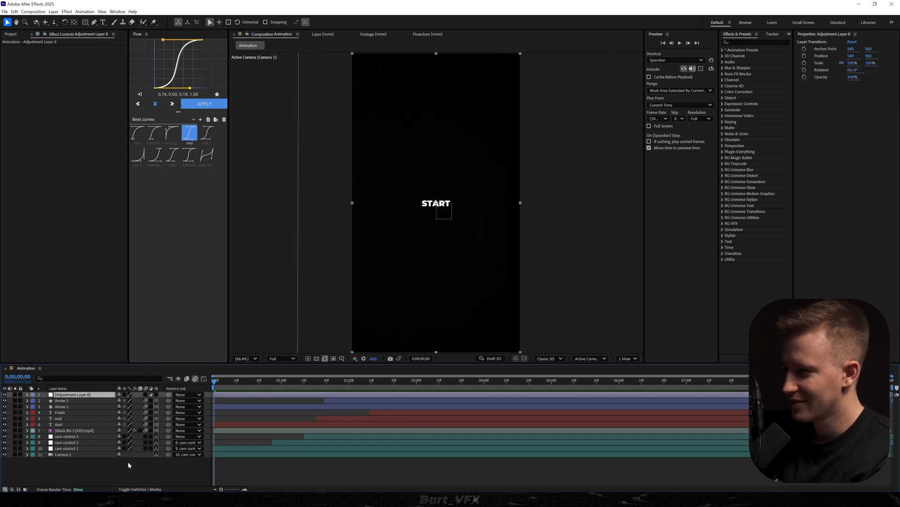
# Edit the camera's Point of Interest expression to wiggle(2.5,12)
pyautogui.write('p')
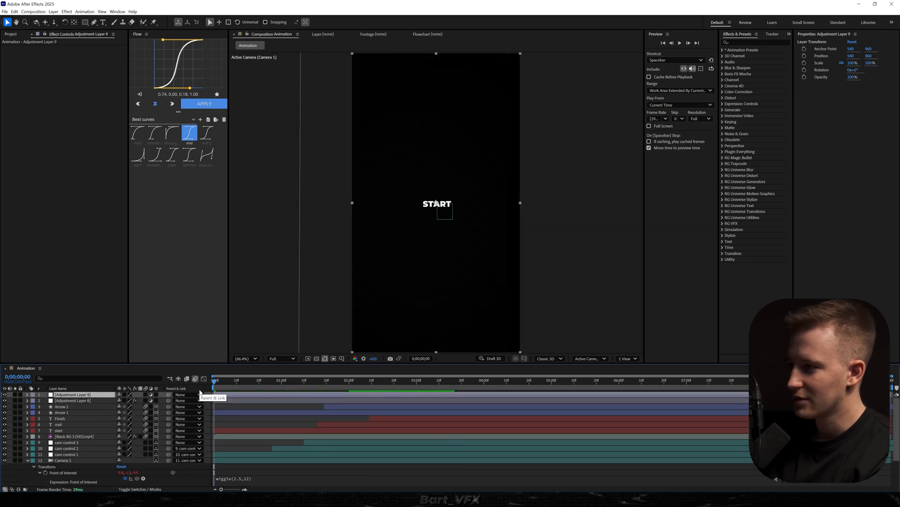
# Apply Exposure to an adjustment layer with a wiggle() expression for blinking brightness
pyautogui.write('expo')
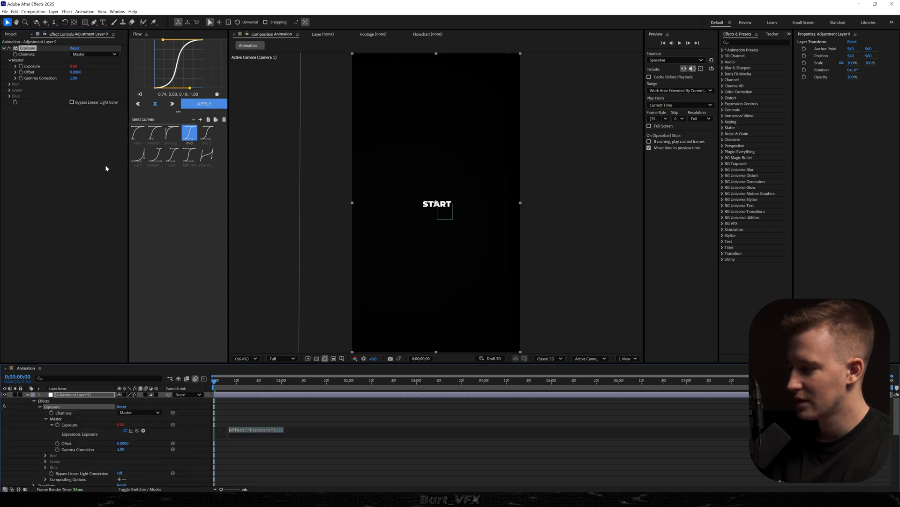
pyautogui.write('wiggle()')
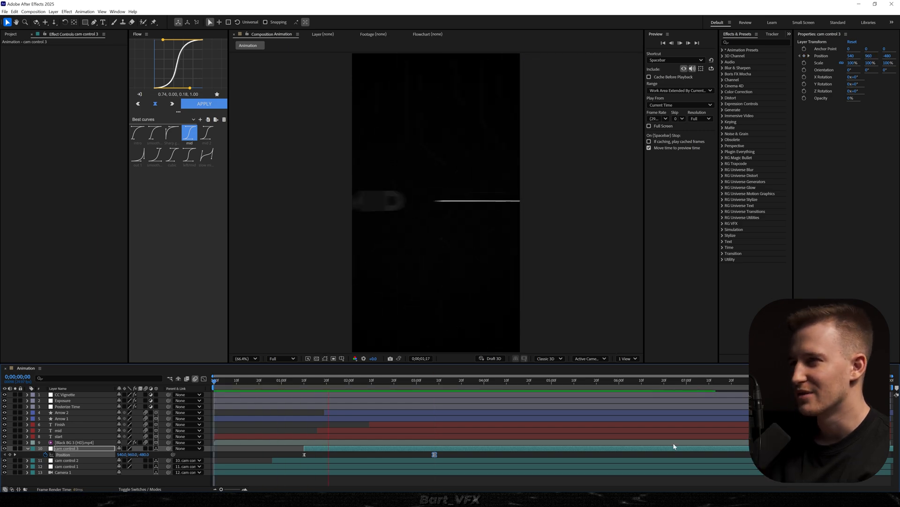
pyautogui.click(446, 380)
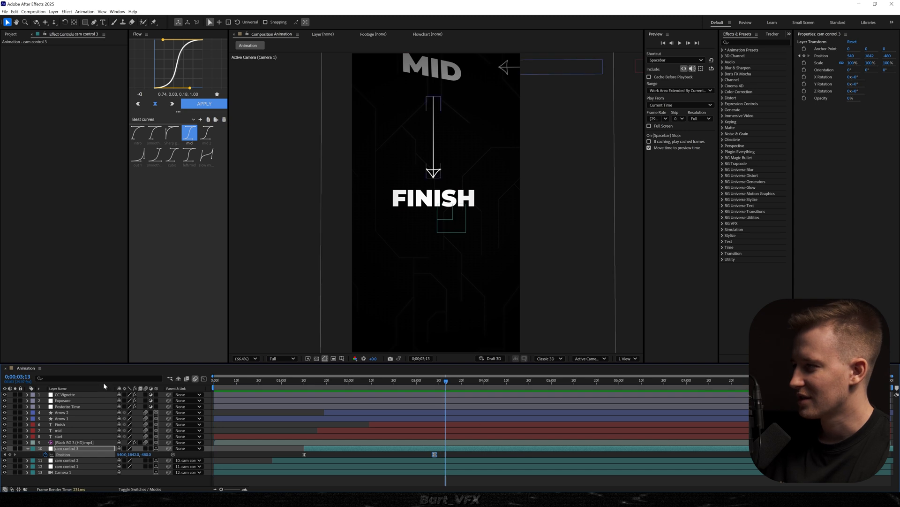